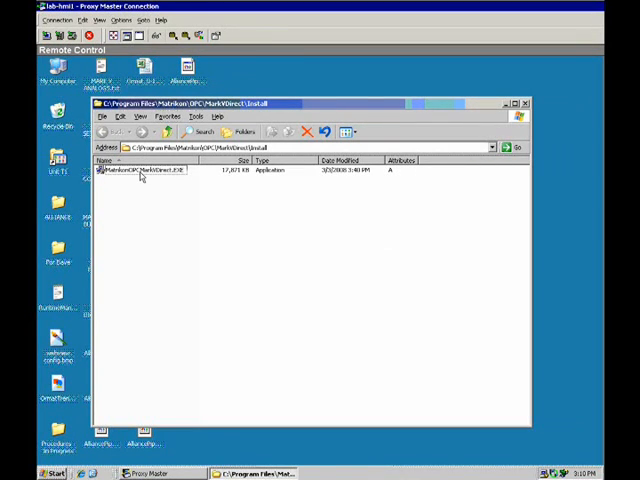
# Step: Run MatrikonOPCMarkVDirect.EXE and complete the installation with a permanent license
pyautogui.doubleClick(140, 170)
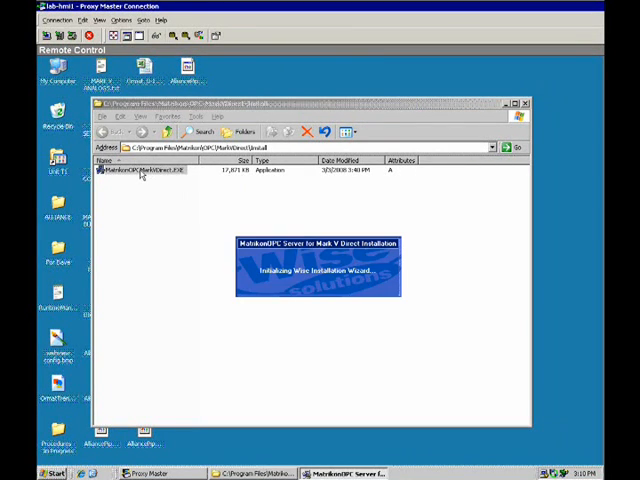
pyautogui.moveTo(436, 314)
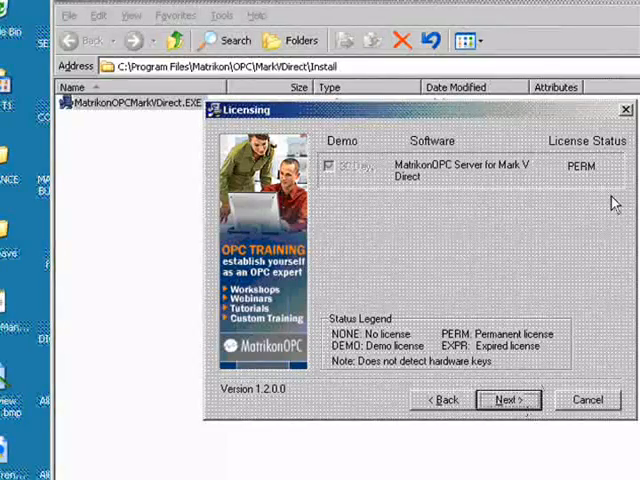
pyautogui.moveTo(556, 238)
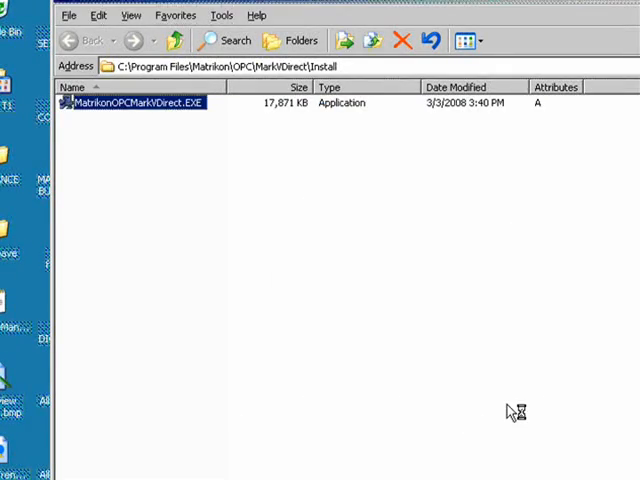
pyautogui.doubleClick(136, 104)
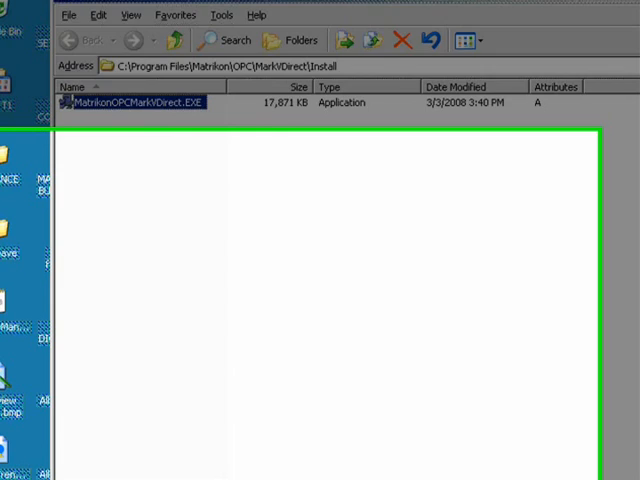
# Step: Start MatrikonOPC Server for Mark V Direct from the Start menu
pyautogui.click(28, 468)
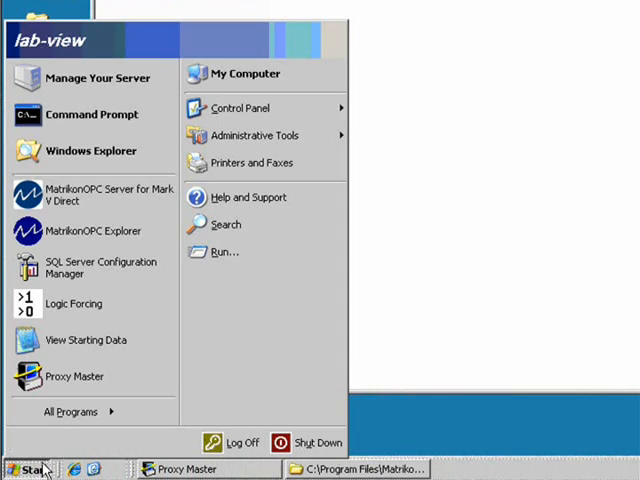
pyautogui.click(72, 412)
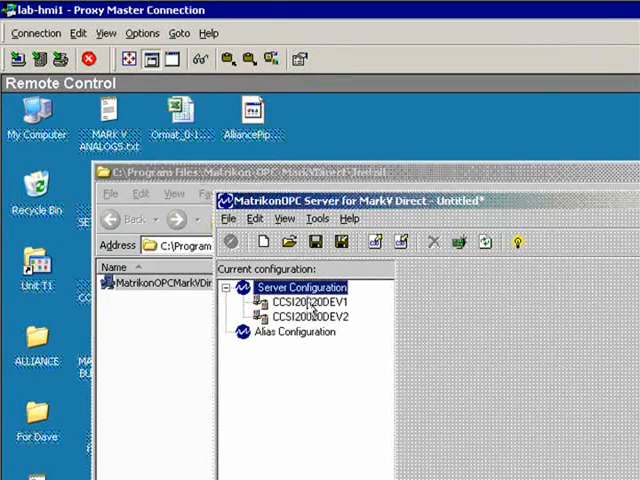
# Step: Review CCSI20020DEV1 and CCSI20020DEV2 network settings and begin browsing for a configuration file
pyautogui.click(312, 300)
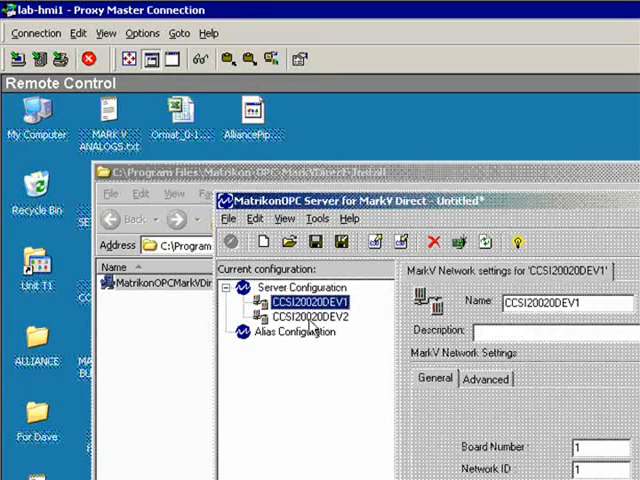
pyautogui.click(312, 316)
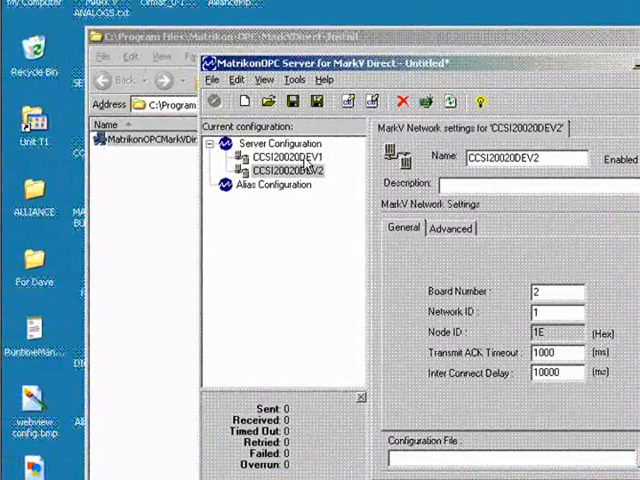
pyautogui.click(284, 158)
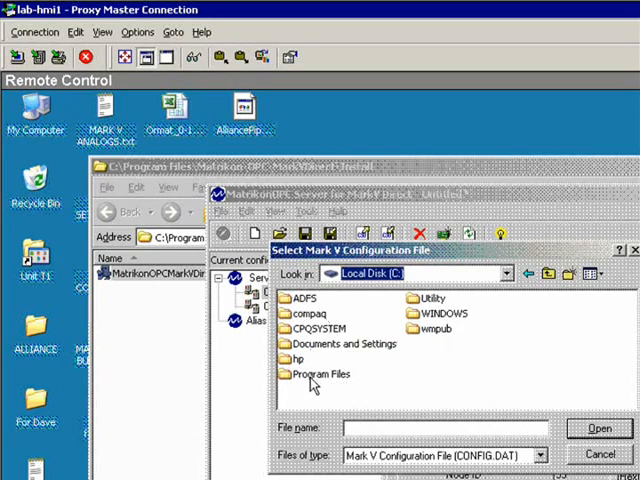
# Step: Select E:\Site\CONFIG.DAT as the Mark V configuration file
pyautogui.doubleClick(320, 372)
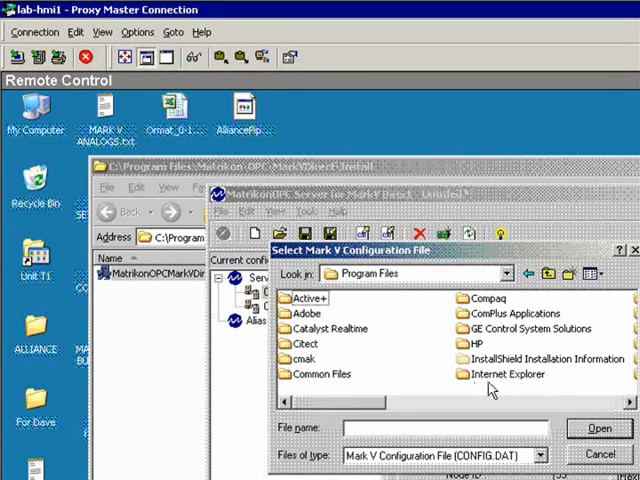
pyautogui.click(508, 272)
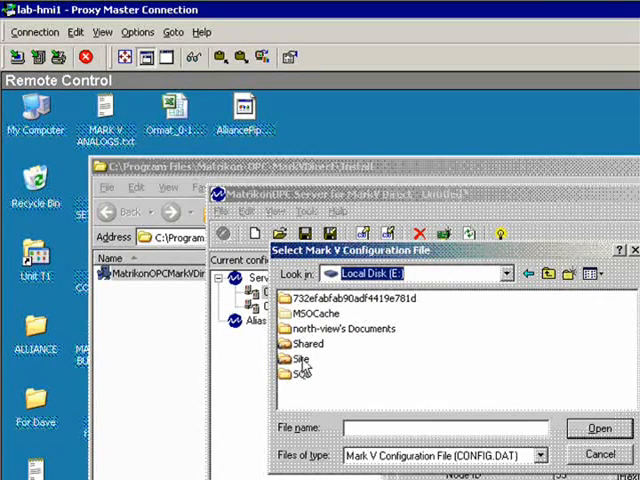
pyautogui.doubleClick(310, 358)
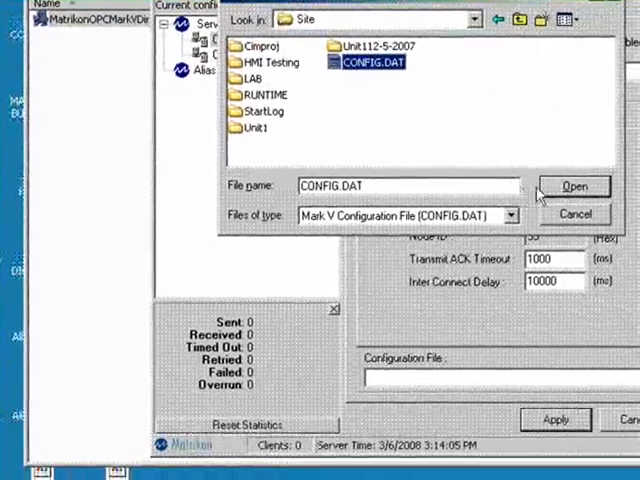
pyautogui.click(576, 186)
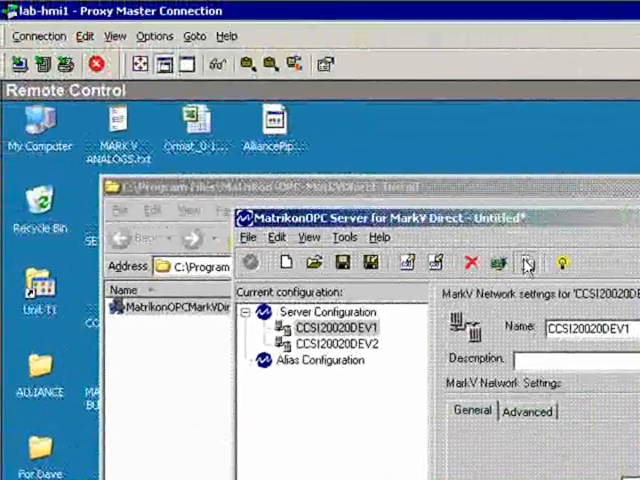
# Step: Show unit T1 under CCSI20020DEV1 with unit path E:\Site\UNIT1 and network address 42
pyautogui.click(278, 328)
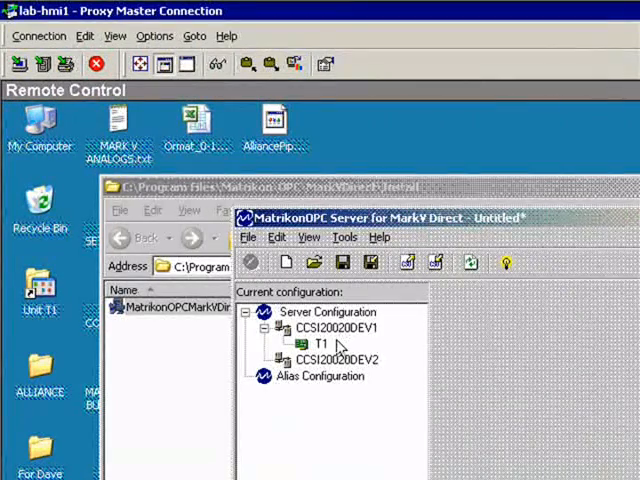
pyautogui.click(320, 344)
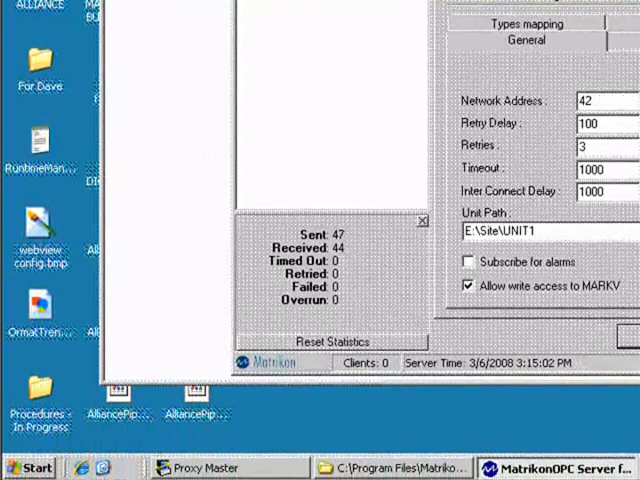
# Step: Start MatrikonOPC Explorer from the Start menu
pyautogui.click(30, 468)
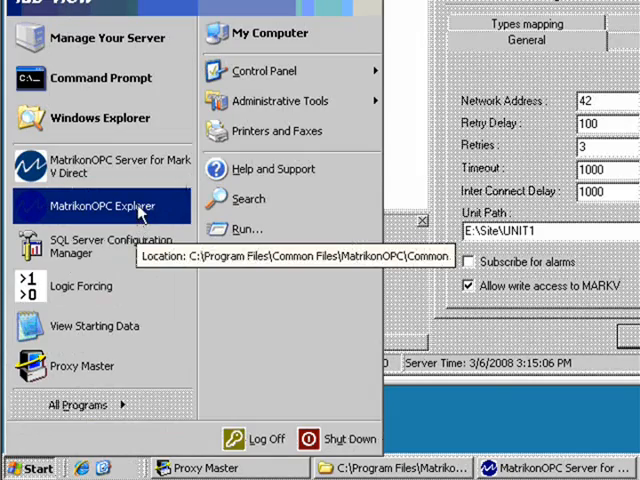
pyautogui.click(88, 206)
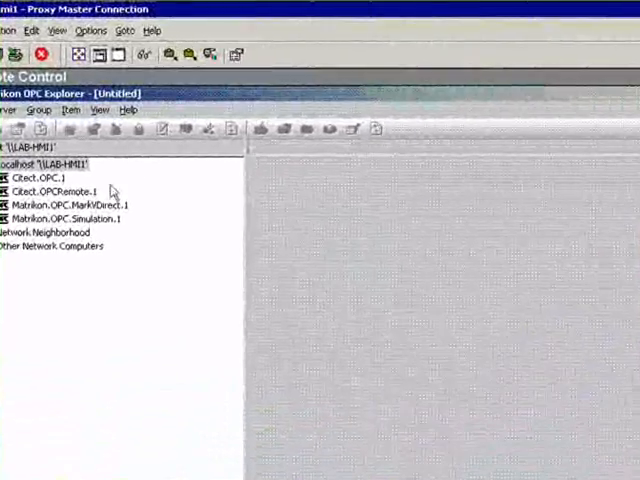
# Step: Connect to Matrikon.OPC.MarkVDirect.1 and add a new group Group0 under it
pyautogui.click(68, 204)
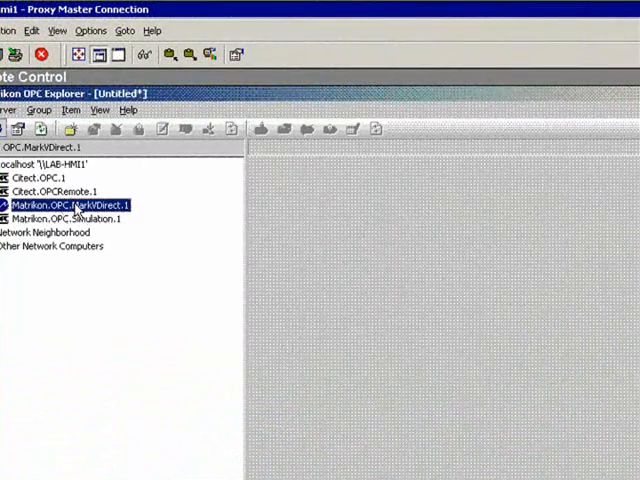
pyautogui.rightClick(70, 204)
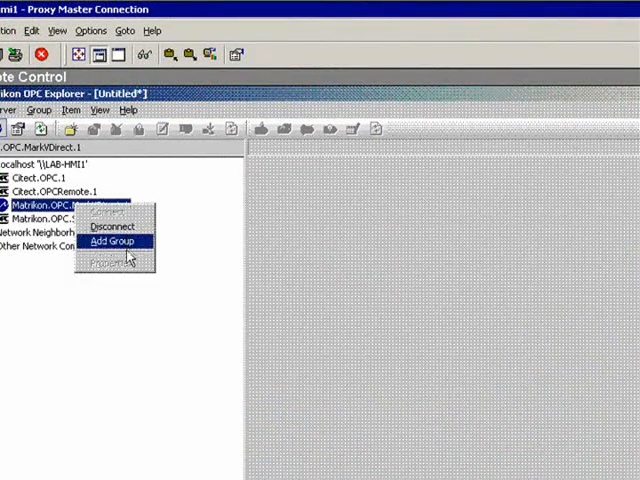
pyautogui.click(112, 242)
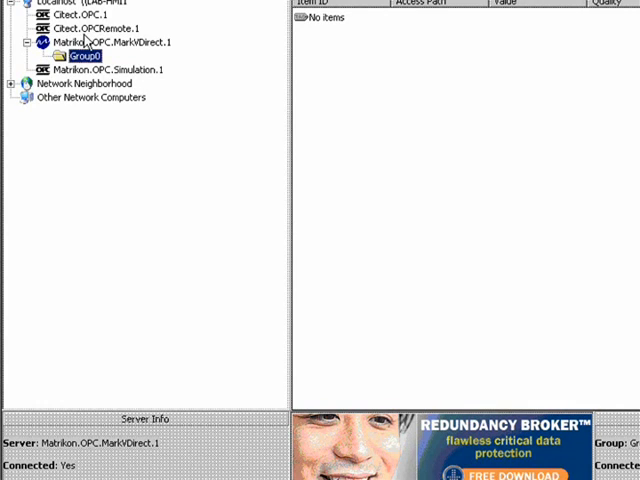
pyautogui.rightClick(84, 94)
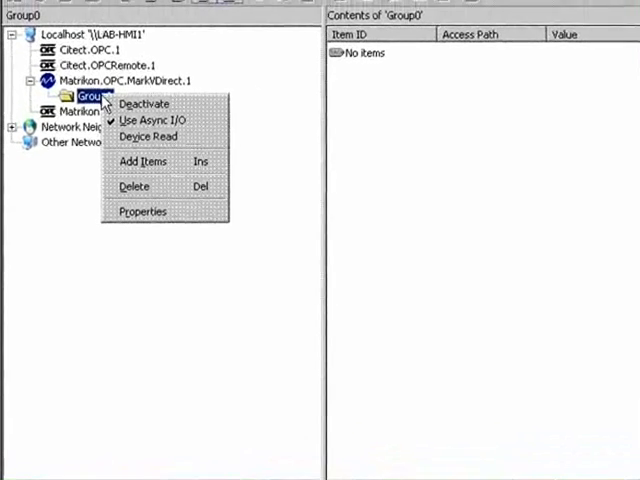
pyautogui.moveTo(150, 162)
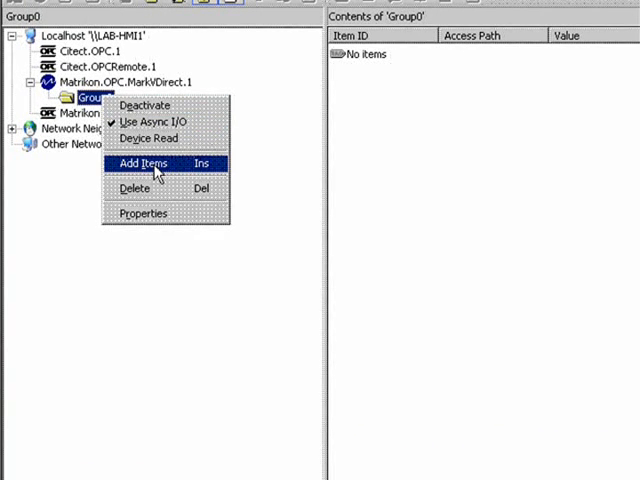
# Step: Add several T1 _SP setpoint tags under CCSI20020DEV1 to Group0's tag list
pyautogui.click(144, 162)
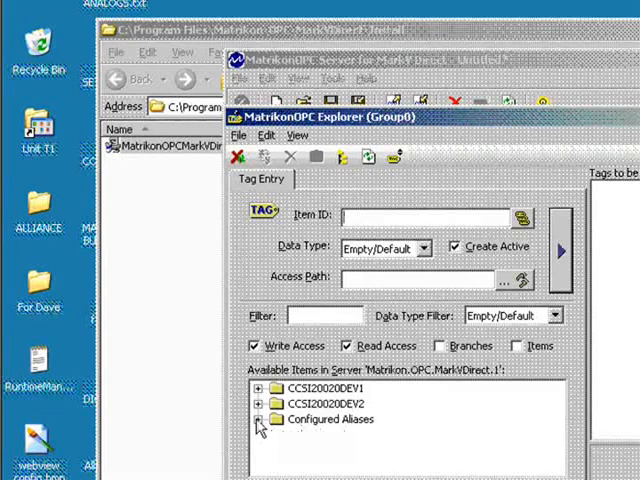
pyautogui.click(330, 420)
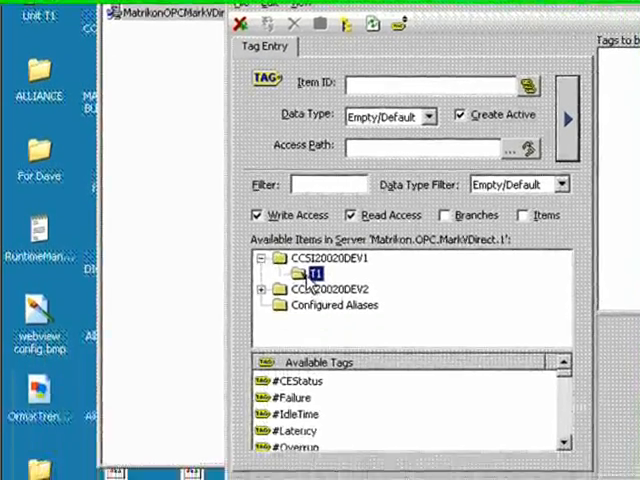
pyautogui.scroll(-3)
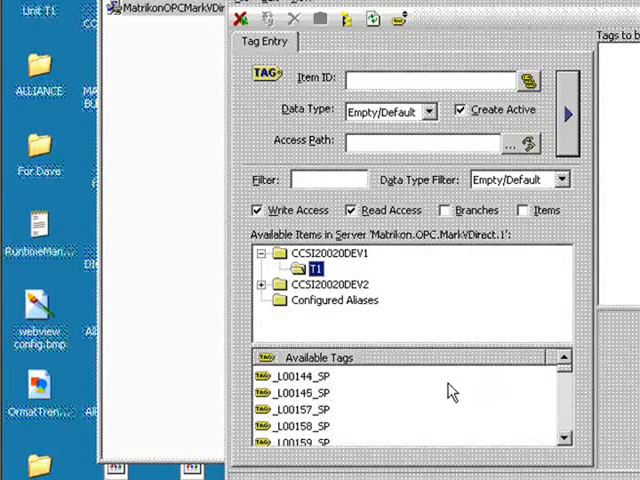
pyautogui.click(306, 376)
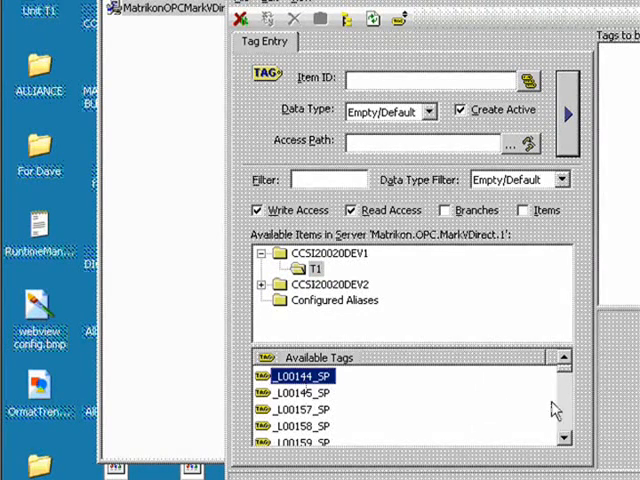
pyautogui.scroll(-3)
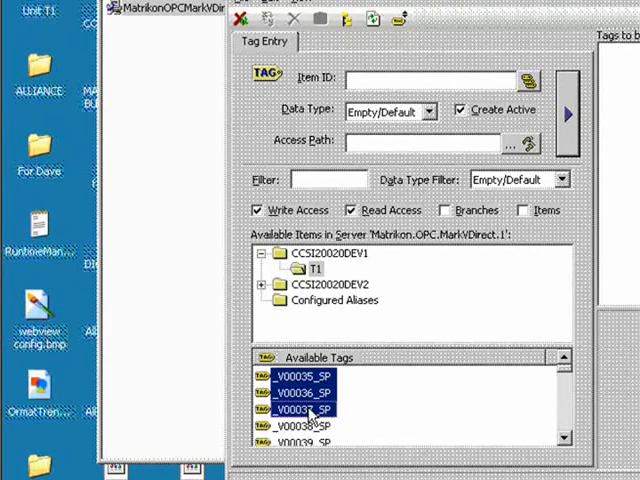
pyautogui.rightClick(310, 412)
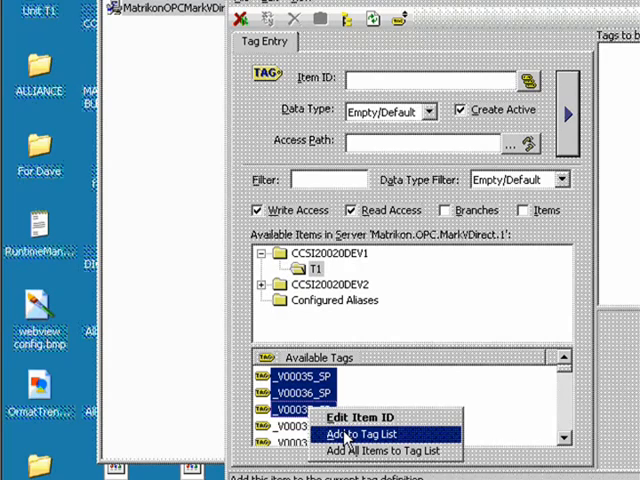
pyautogui.moveTo(368, 388)
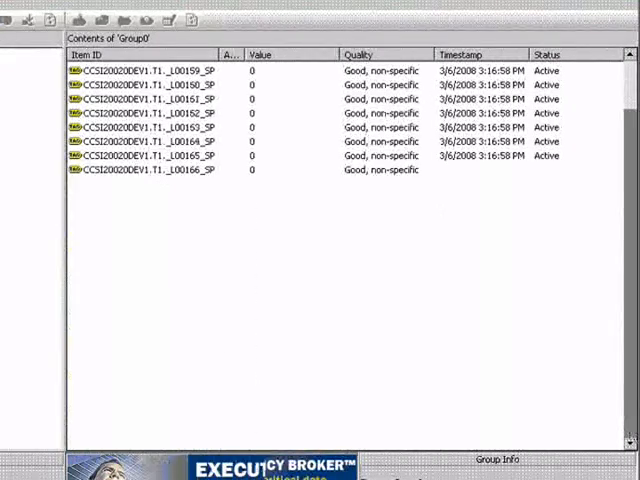
# Step: Scroll the Group0 item list to check the T1 setpoint tags read Good quality
pyautogui.scroll(-3)
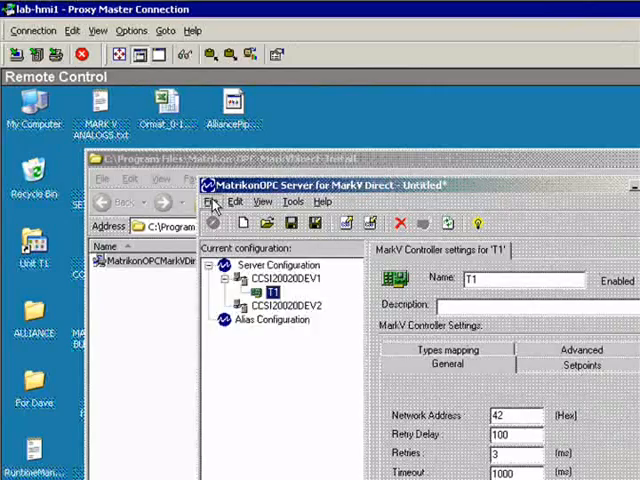
# Step: Import alias definitions from the CSV file on Local Disk C: via File > Import Aliases
pyautogui.click(212, 200)
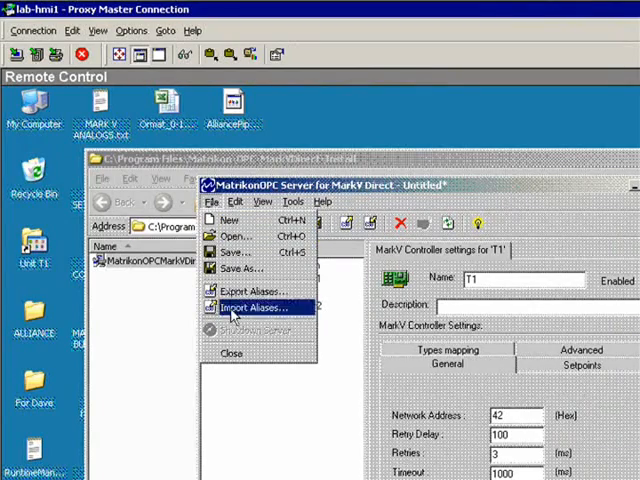
pyautogui.click(252, 308)
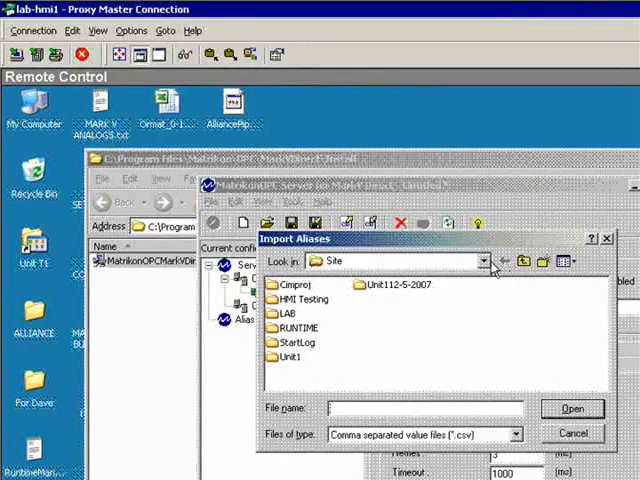
pyautogui.click(484, 260)
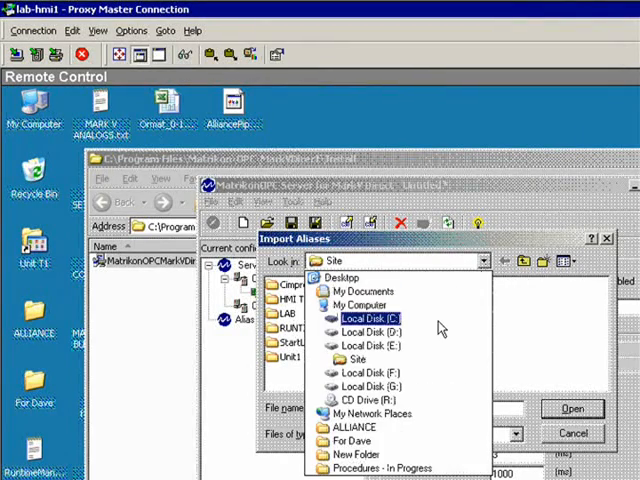
pyautogui.click(370, 318)
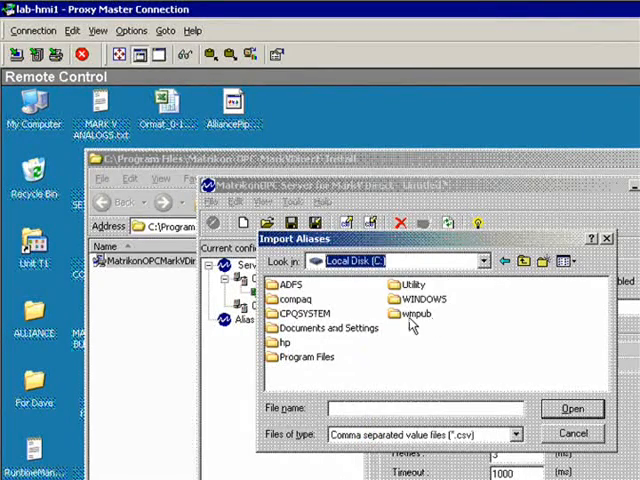
pyautogui.doubleClick(304, 356)
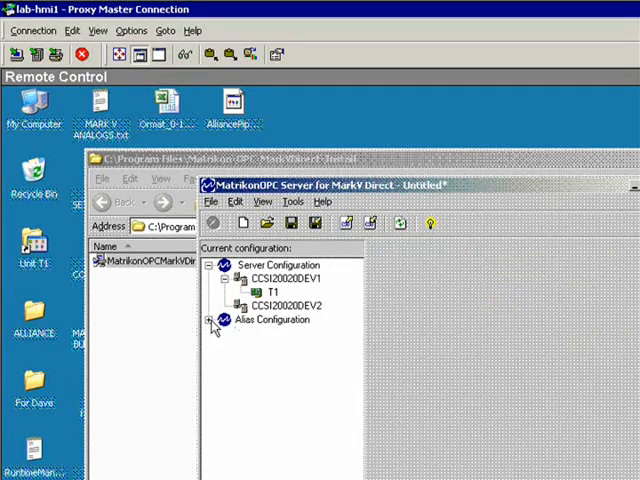
# Step: Expand Alias Configuration to show the Analog, Counter, Digital, PushButton and SetPoint folders
pyautogui.click(212, 320)
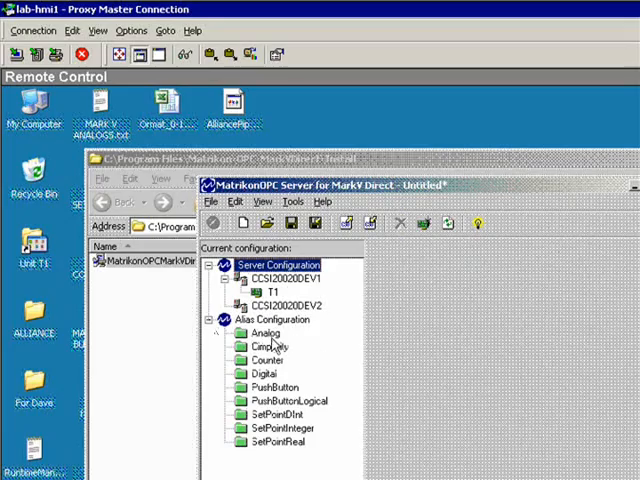
pyautogui.click(264, 332)
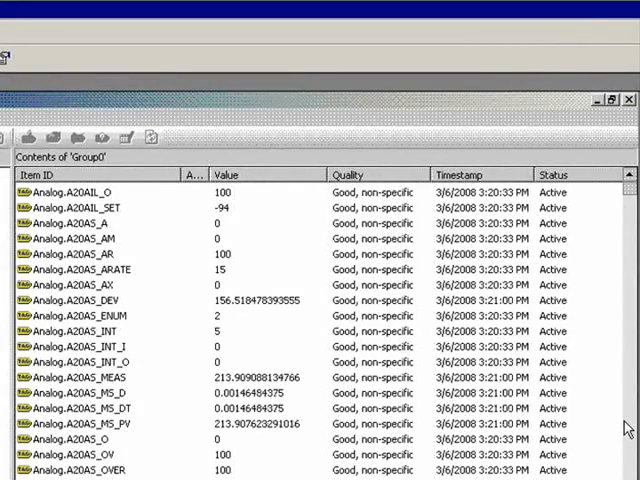
pyautogui.scroll(-3)
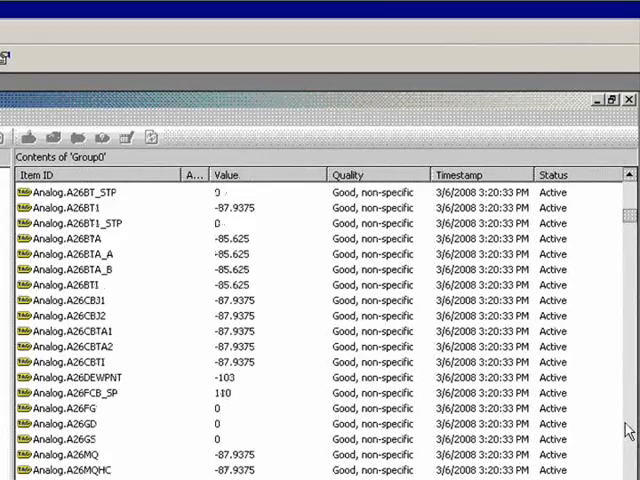
pyautogui.scroll(-3)
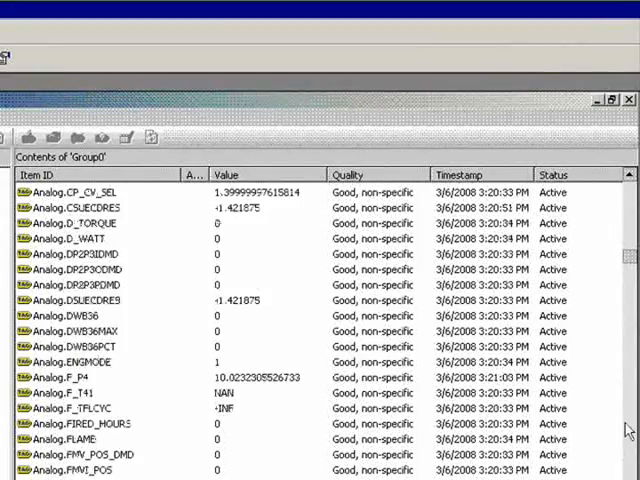
pyautogui.scroll(-3)
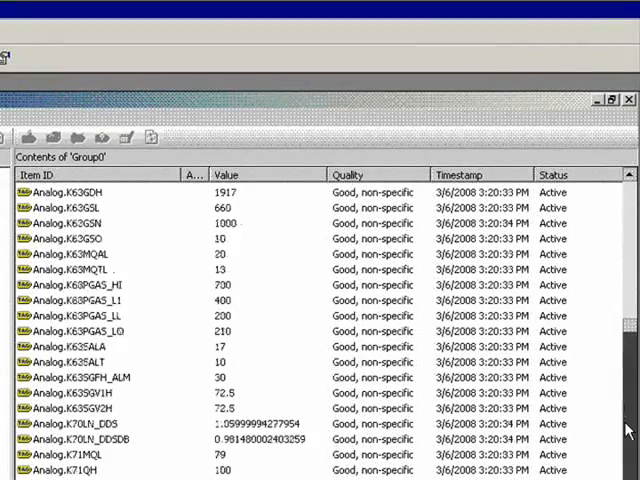
pyautogui.scroll(-3)
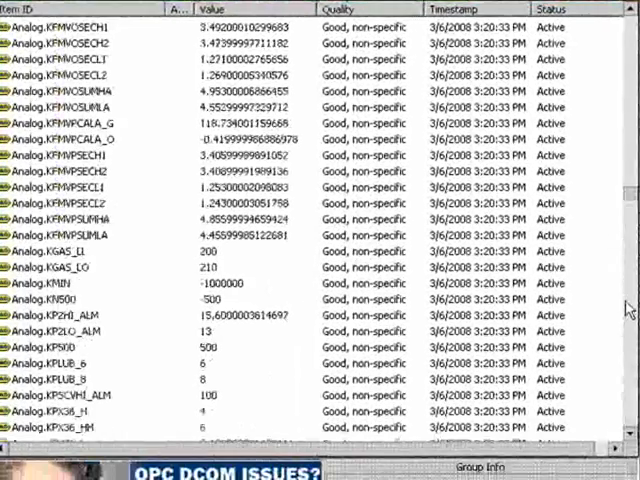
pyautogui.scroll(-3)
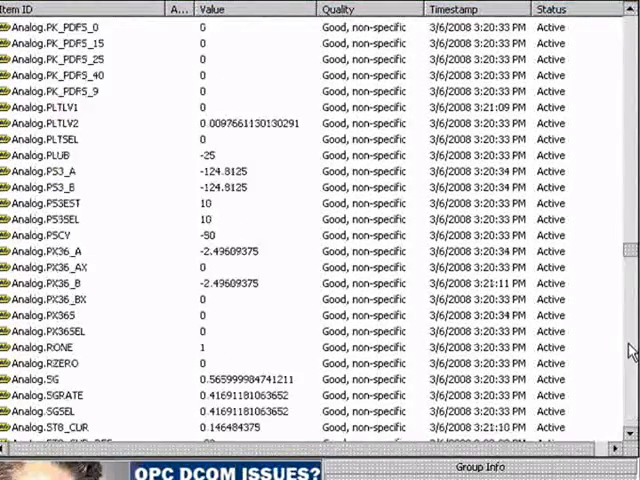
pyautogui.scroll(-3)
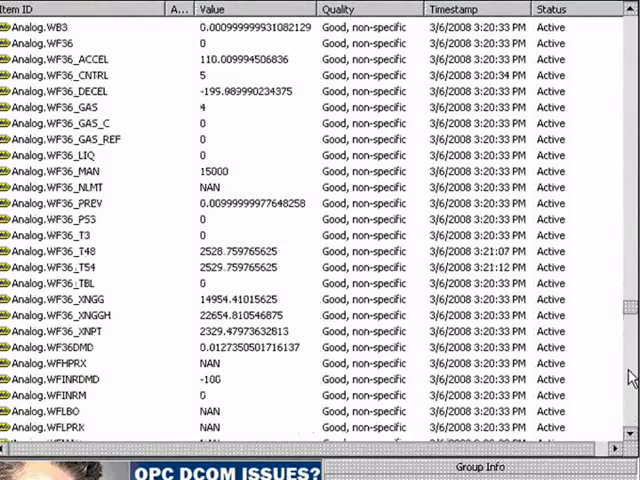
pyautogui.scroll(-3)
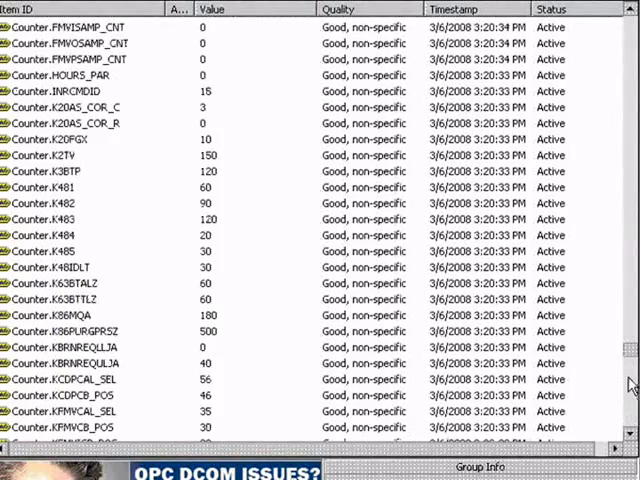
pyautogui.scroll(-3)
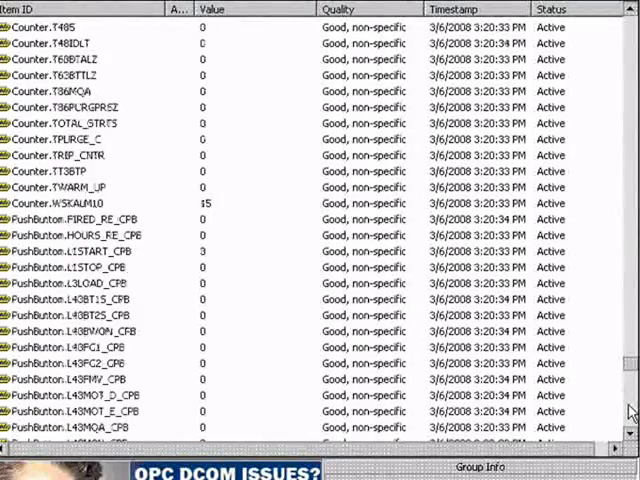
pyautogui.scroll(-3)
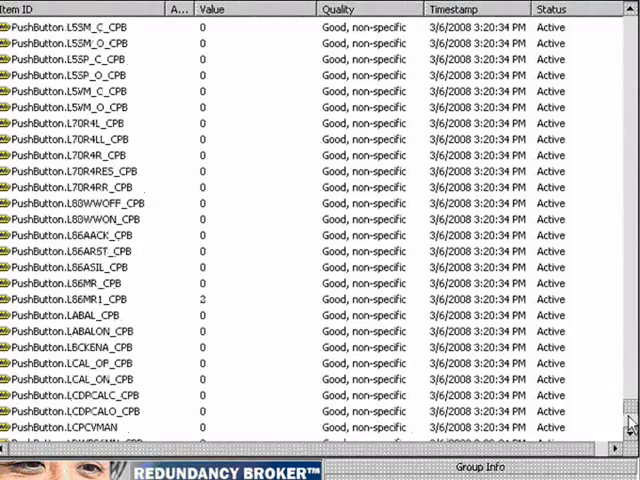
pyautogui.scroll(-3)
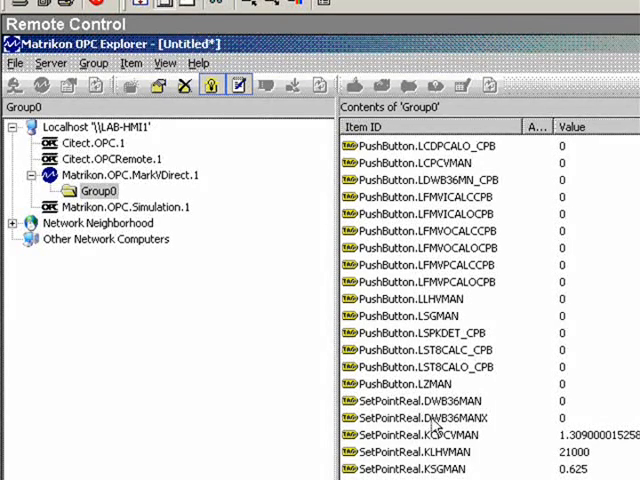
pyautogui.moveTo(436, 424)
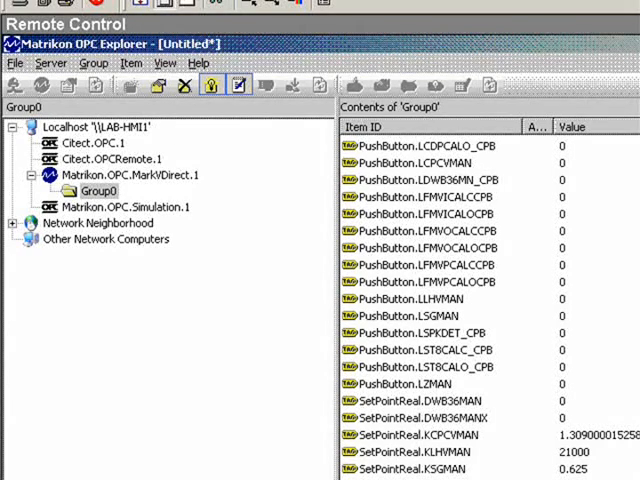